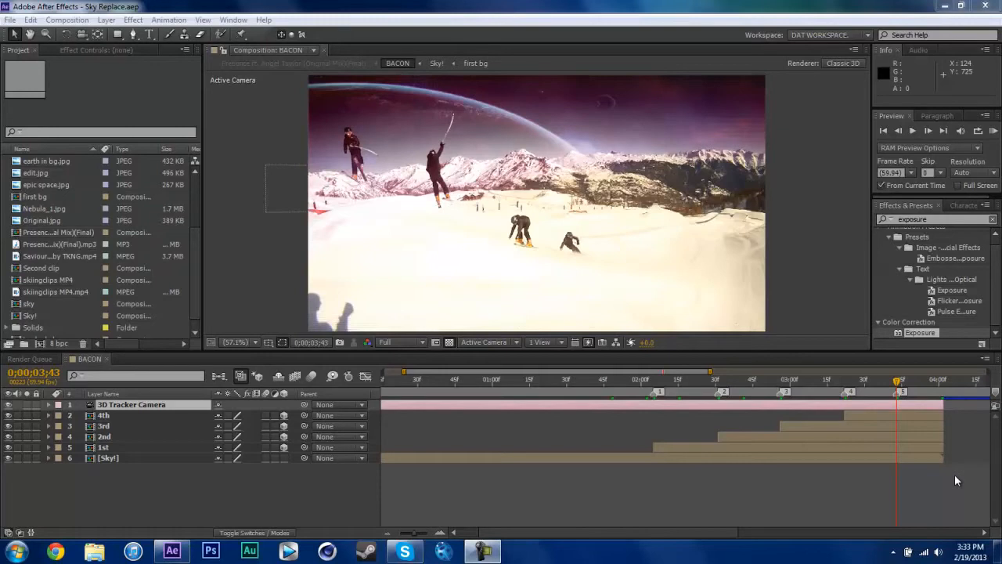
{"action": "mouse_move", "coordinate": [749, 383]}
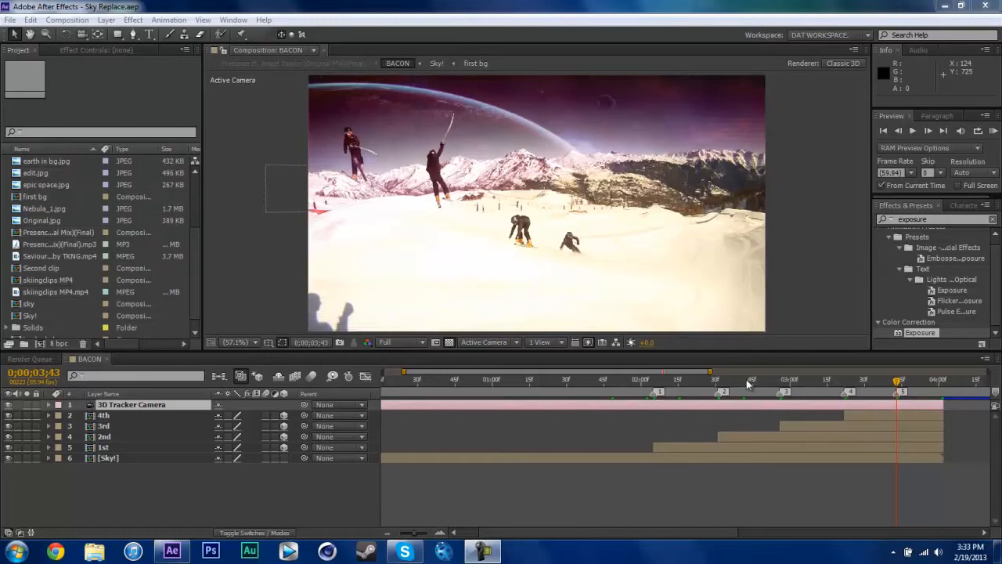
Step: Scrub through the tracked ski shot to preview it and select the 3D Tracker Camera layer
{"action": "left_click", "coordinate": [771, 381]}
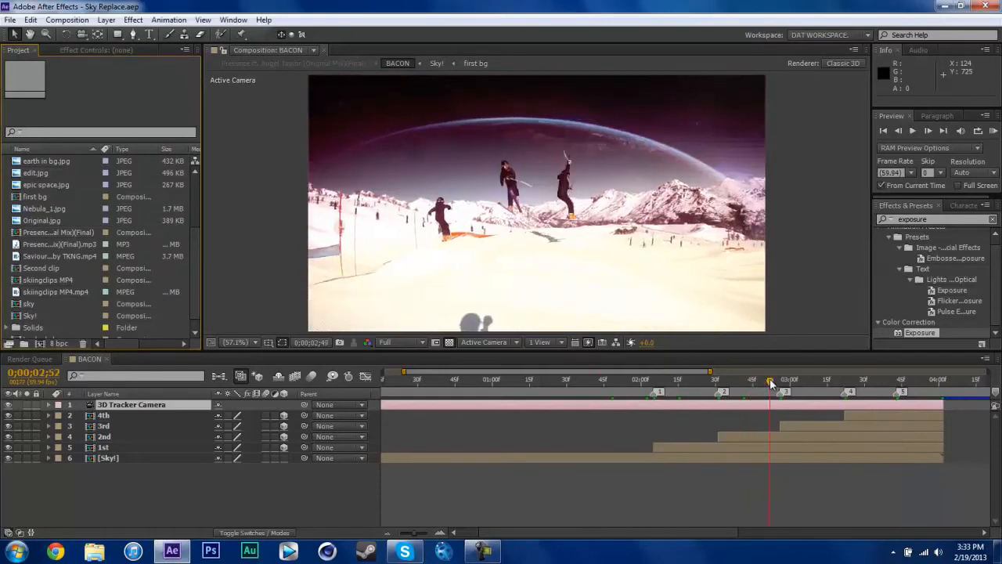
{"action": "left_click_drag", "start_coordinate": [770, 383], "coordinate": [861, 383]}
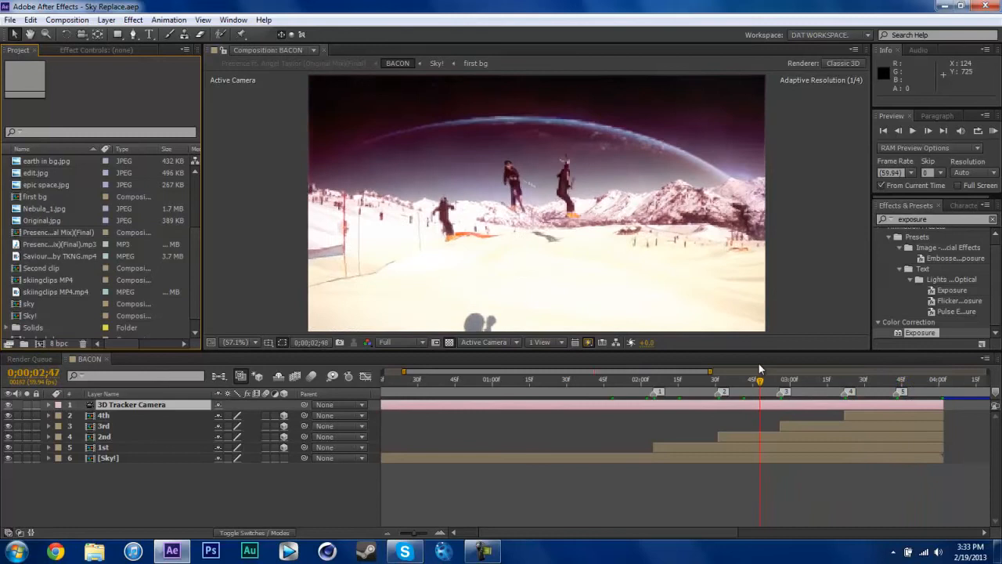
{"action": "left_click", "coordinate": [626, 384]}
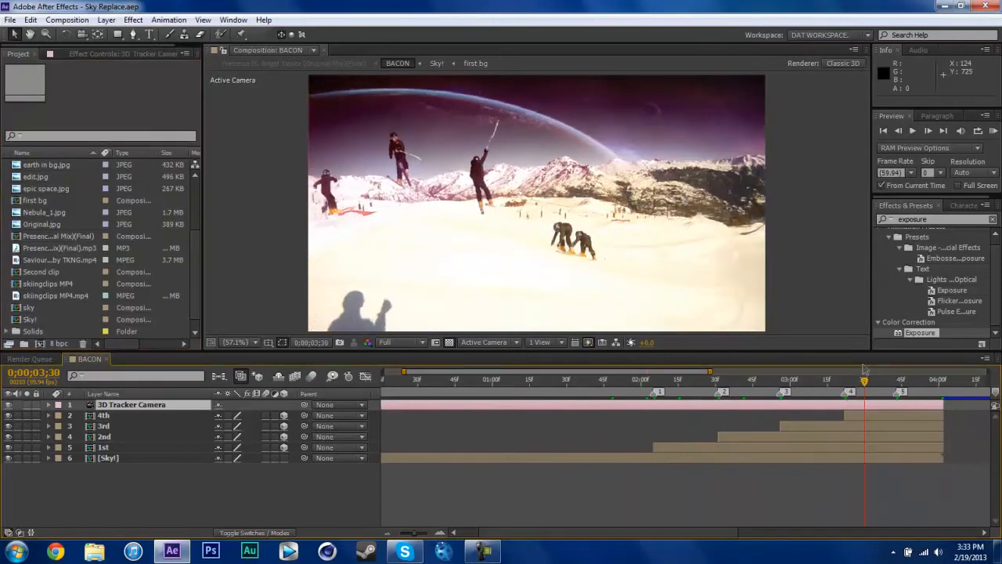
{"action": "left_click", "coordinate": [132, 404]}
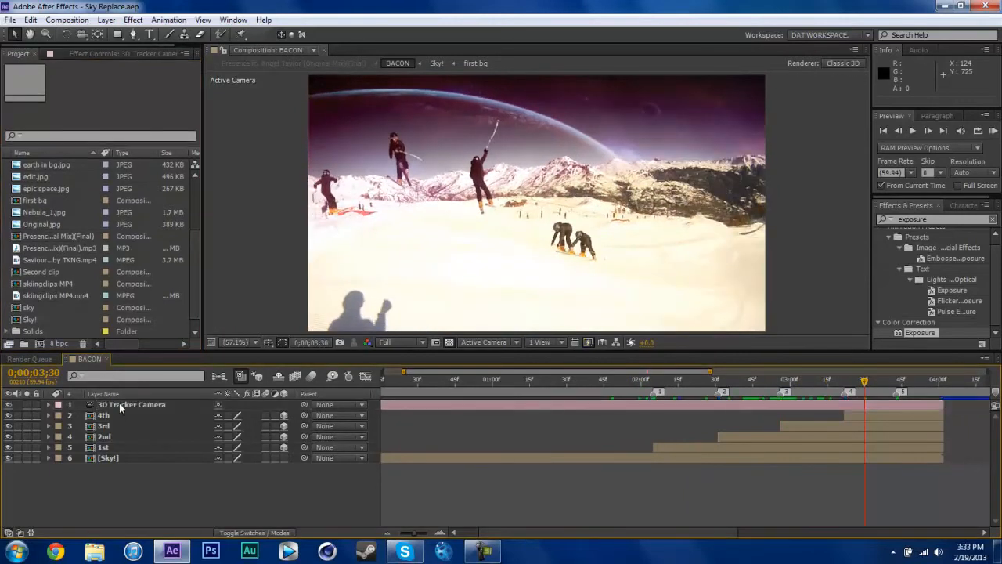
{"action": "mouse_move", "coordinate": [479, 301]}
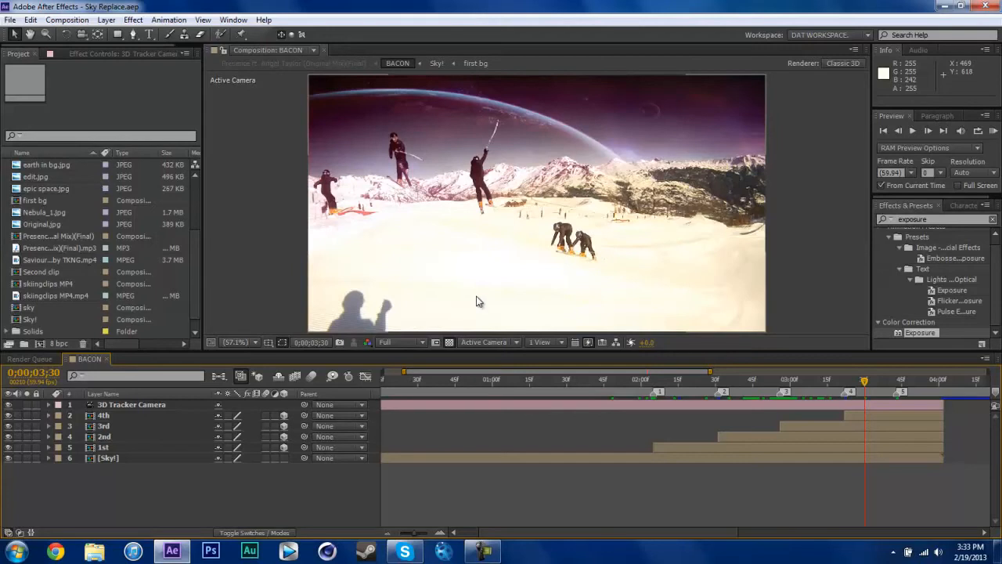
{"action": "mouse_move", "coordinate": [172, 484]}
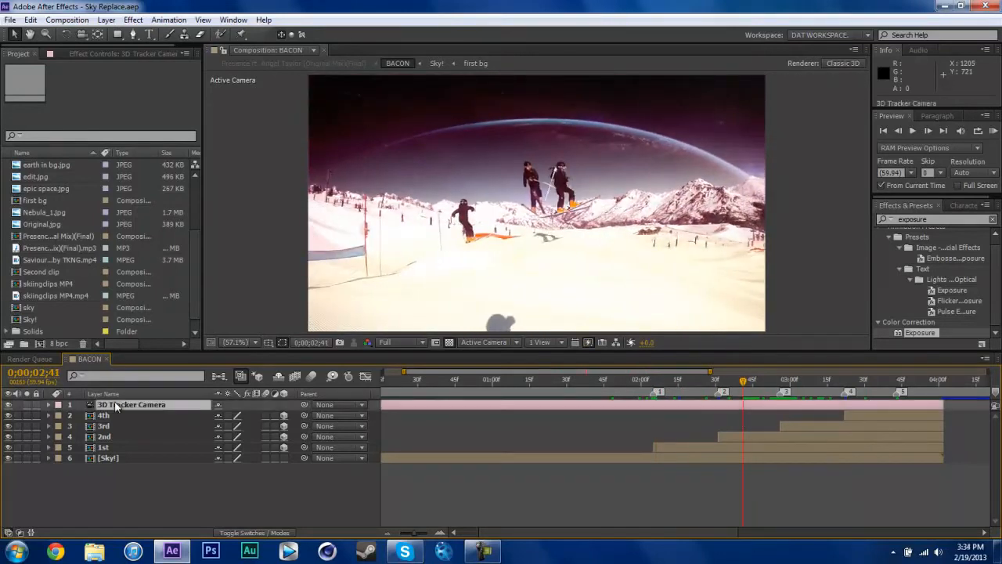
Step: Reselect the 3D Tracker Camera in the full composition and save the project
{"action": "left_click", "coordinate": [583, 379]}
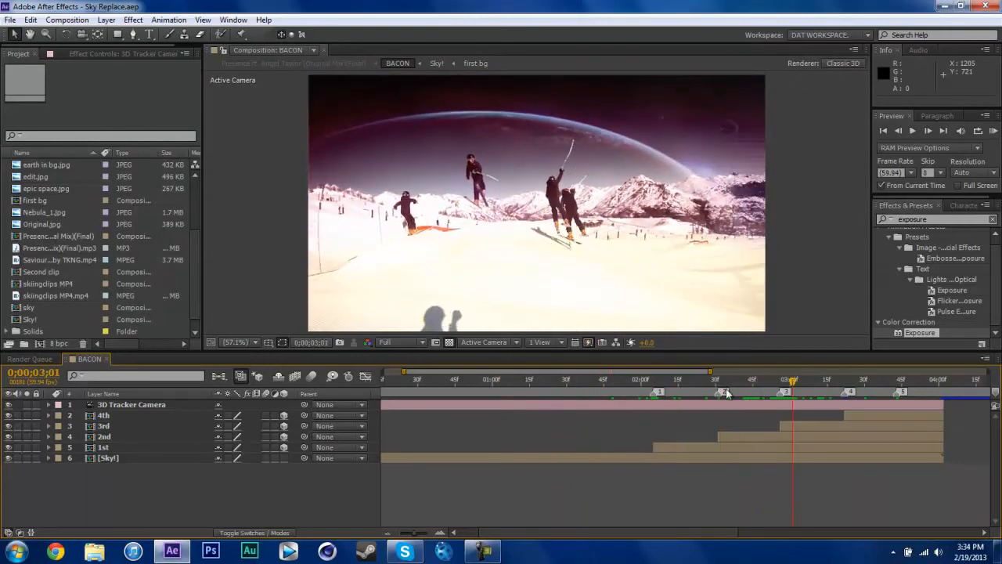
{"action": "scroll", "scroll_direction": "down", "scroll_amount": 3}
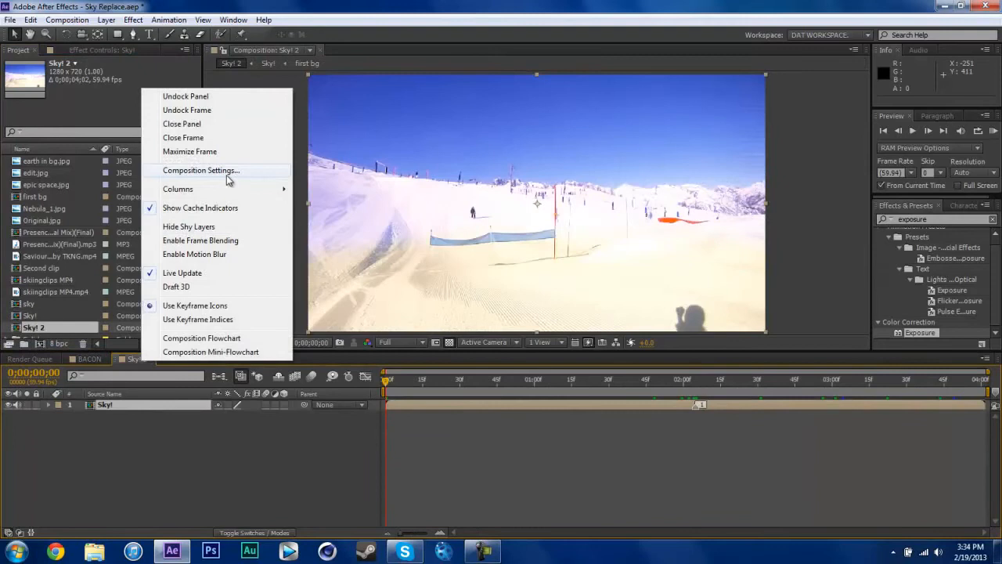
{"action": "key", "text": "ctrl+s"}
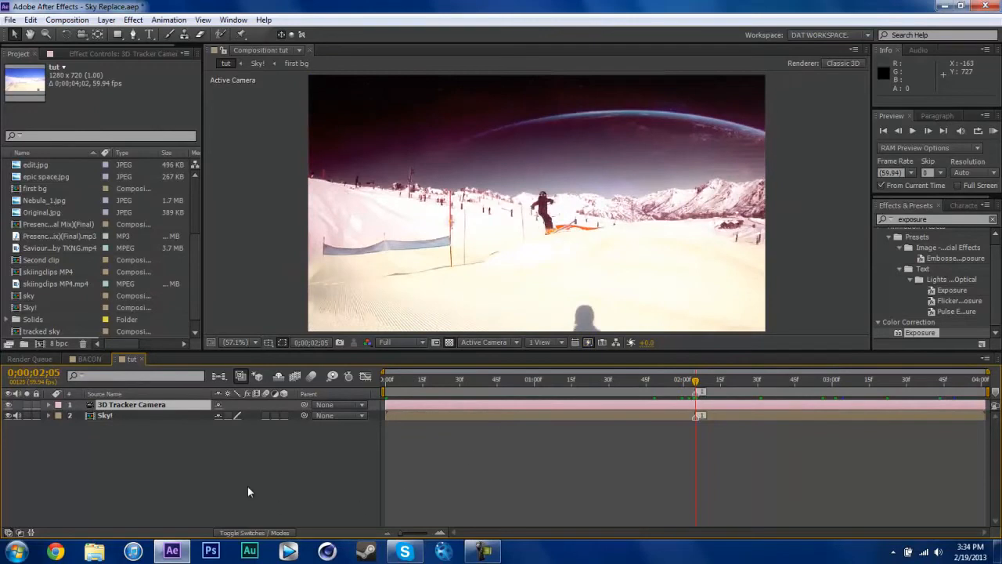
Step: Flip to the BACON comp and back to the full composition, then save the project
{"action": "left_click", "coordinate": [89, 359]}
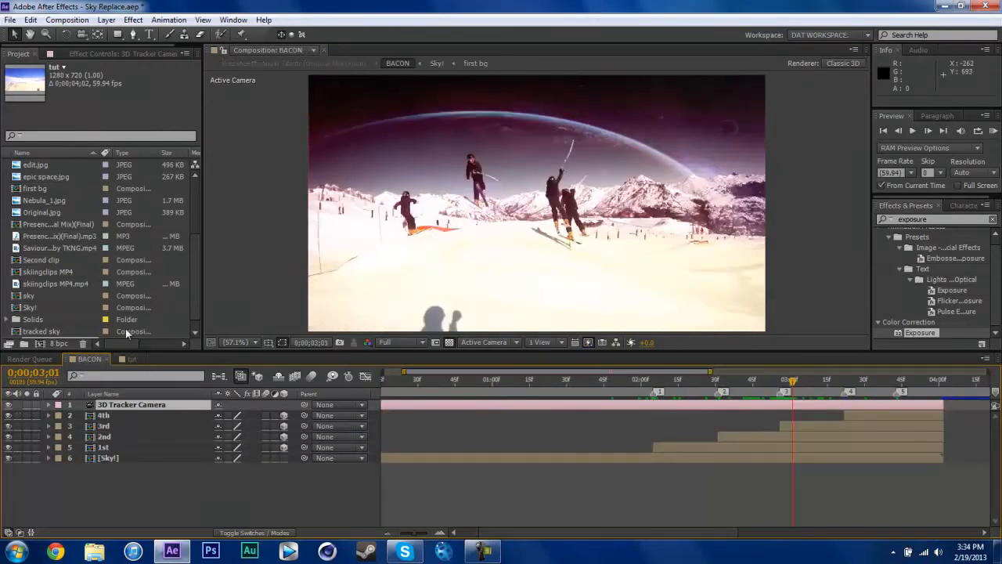
{"action": "left_click", "coordinate": [131, 358]}
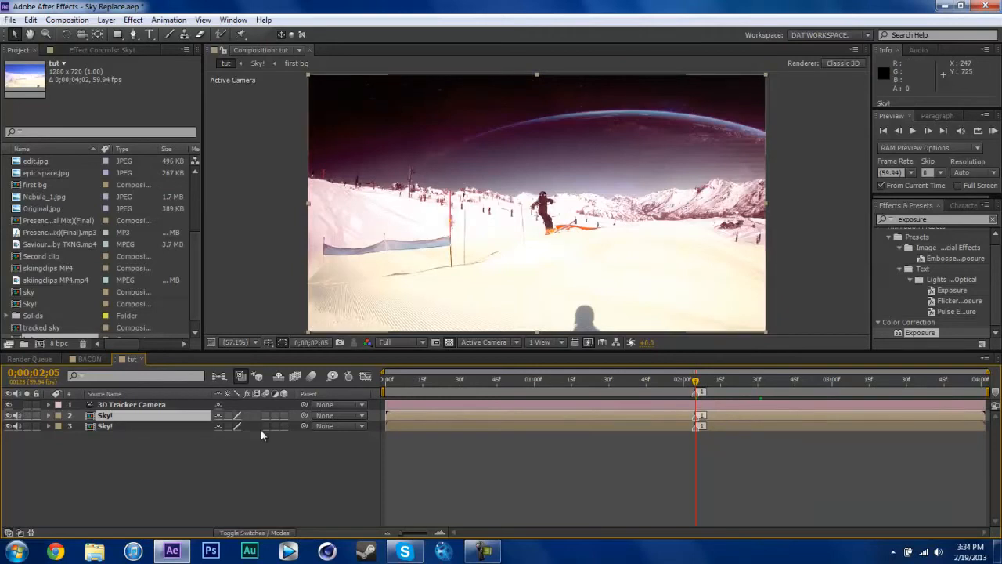
{"action": "key", "text": "ctrl+s"}
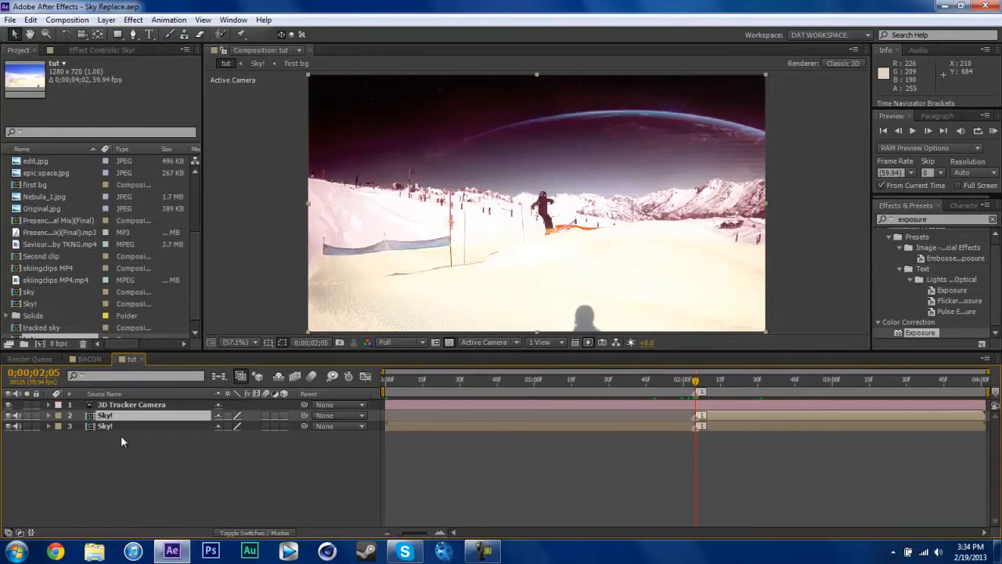
Step: Enable time remapping on the duplicated ski clip layer via its layer options
{"action": "left_click", "coordinate": [103, 426]}
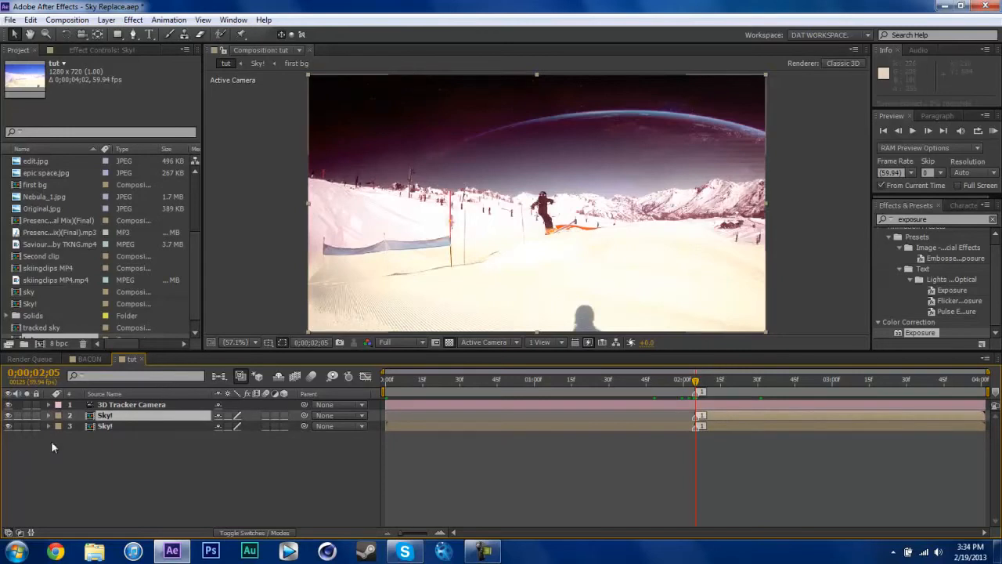
{"action": "right_click", "coordinate": [103, 426]}
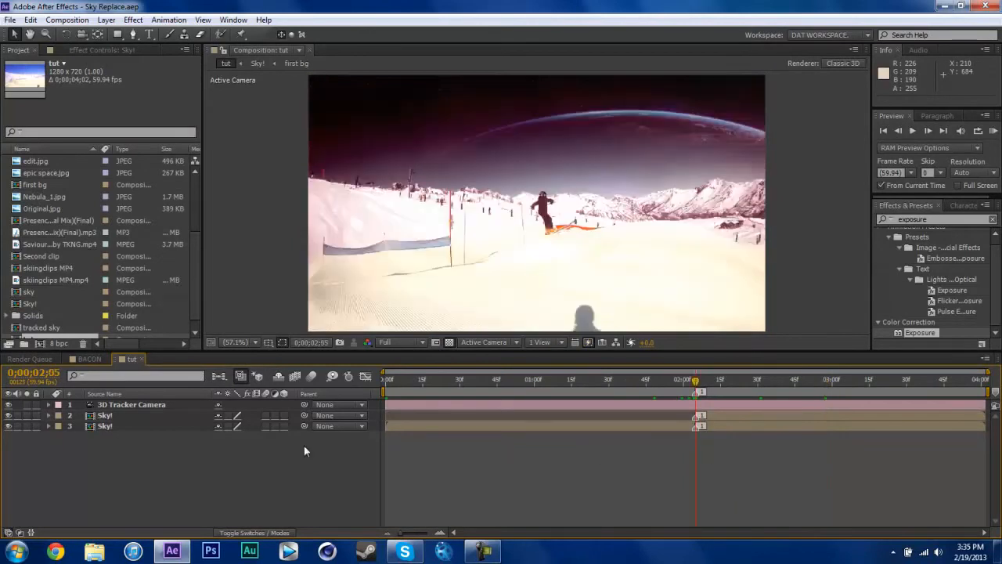
{"action": "right_click", "coordinate": [103, 426]}
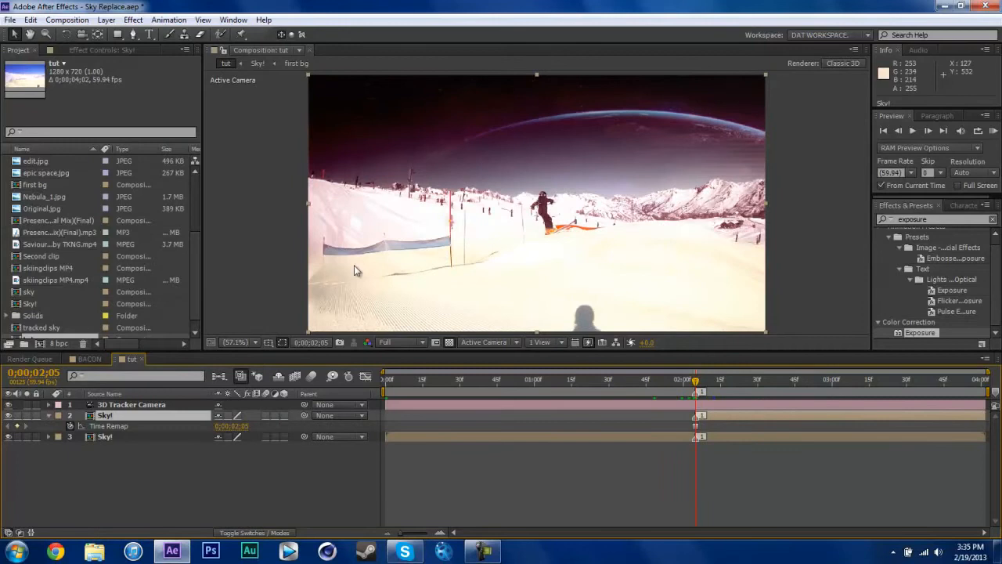
Step: Set the frame on the duplicated clip where the skier will be roto-brushed
{"action": "left_click", "coordinate": [905, 381]}
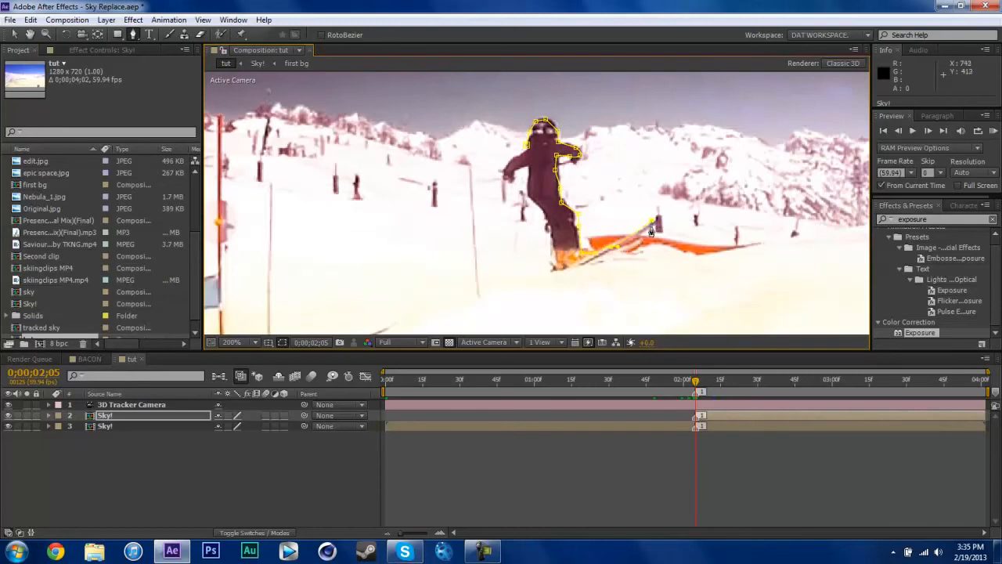
{"action": "mouse_move", "coordinate": [604, 260]}
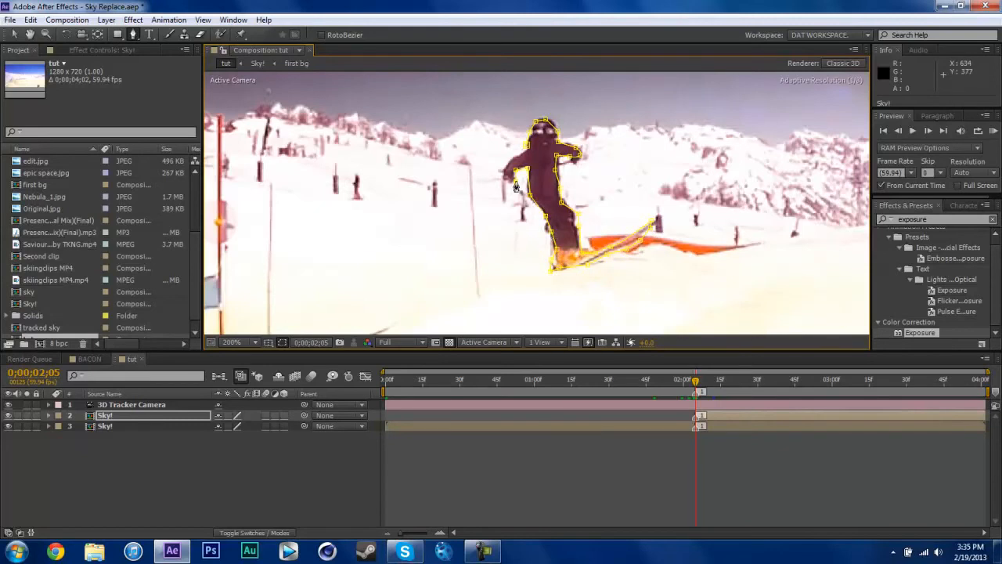
{"action": "mouse_move", "coordinate": [514, 164]}
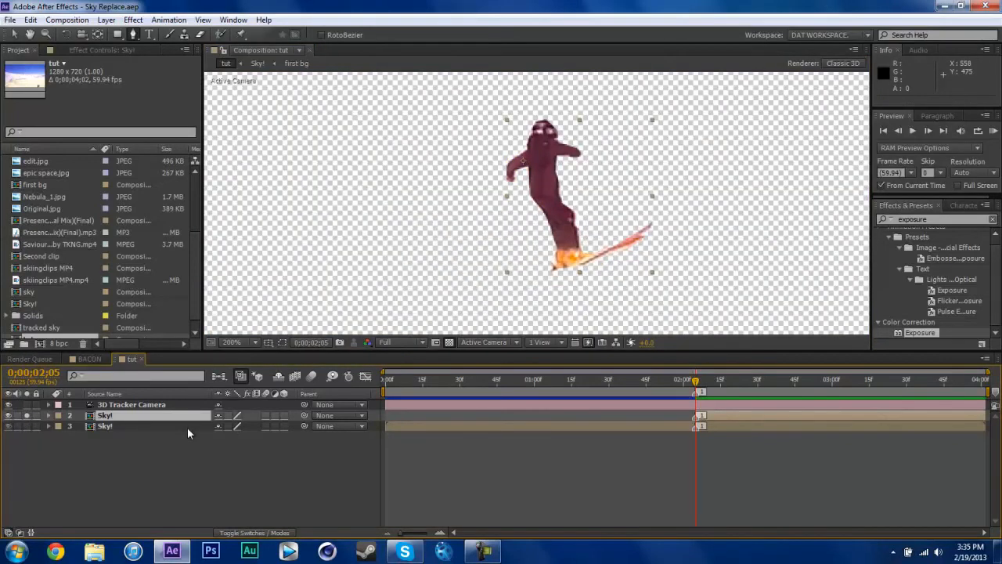
Step: Give Mask 1 on the skier layer a 5.0, 5.0 pixel feather
{"action": "left_click", "coordinate": [47, 415]}
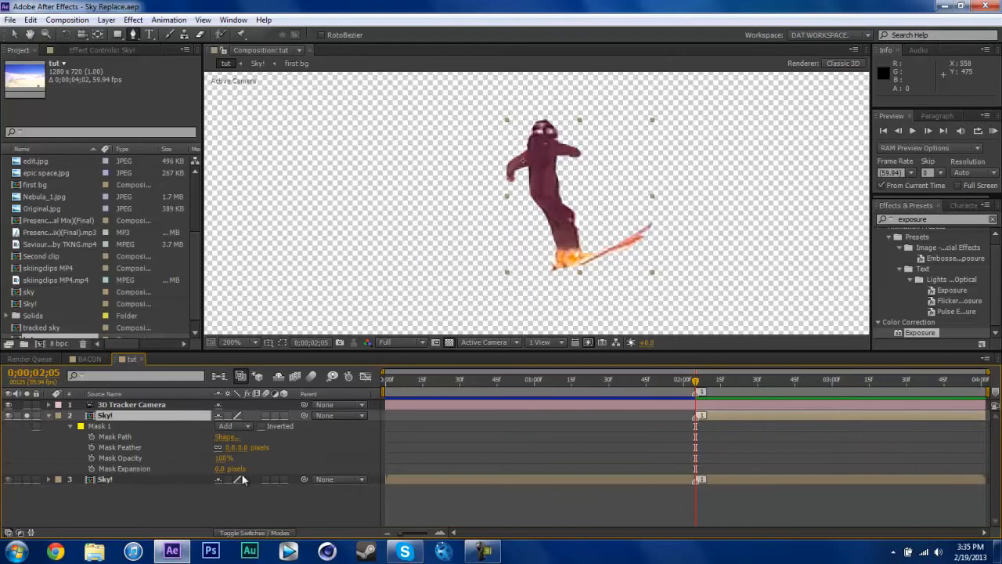
{"action": "left_click", "coordinate": [231, 468]}
{"action": "type", "text": "1"}
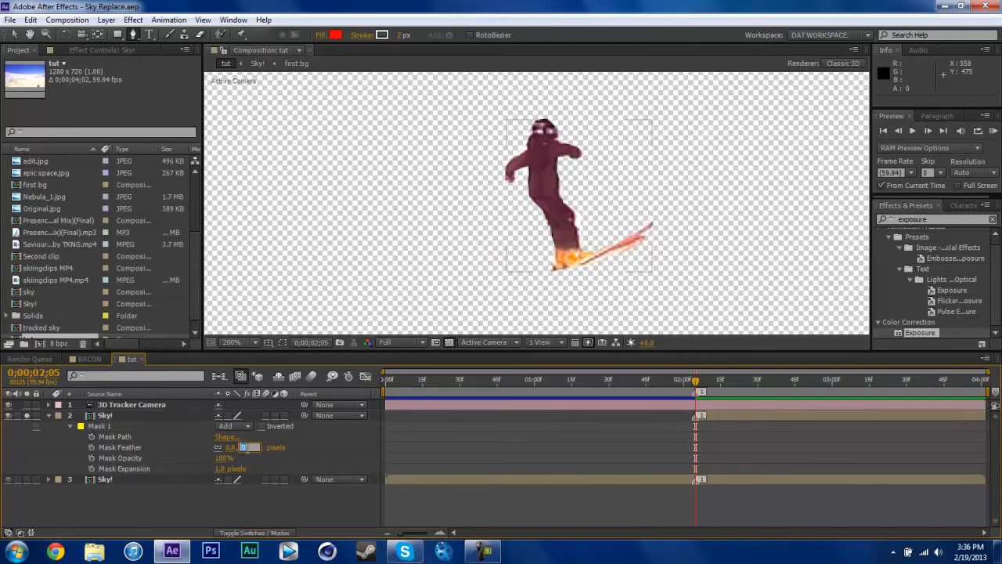
{"action": "type", "text": "5.0,5.0"}
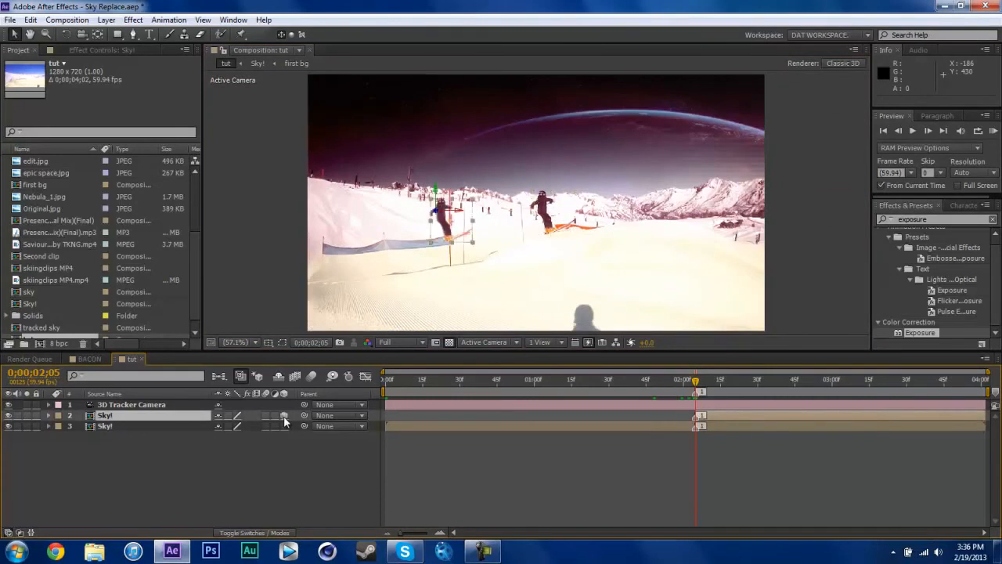
{"action": "mouse_move", "coordinate": [494, 212]}
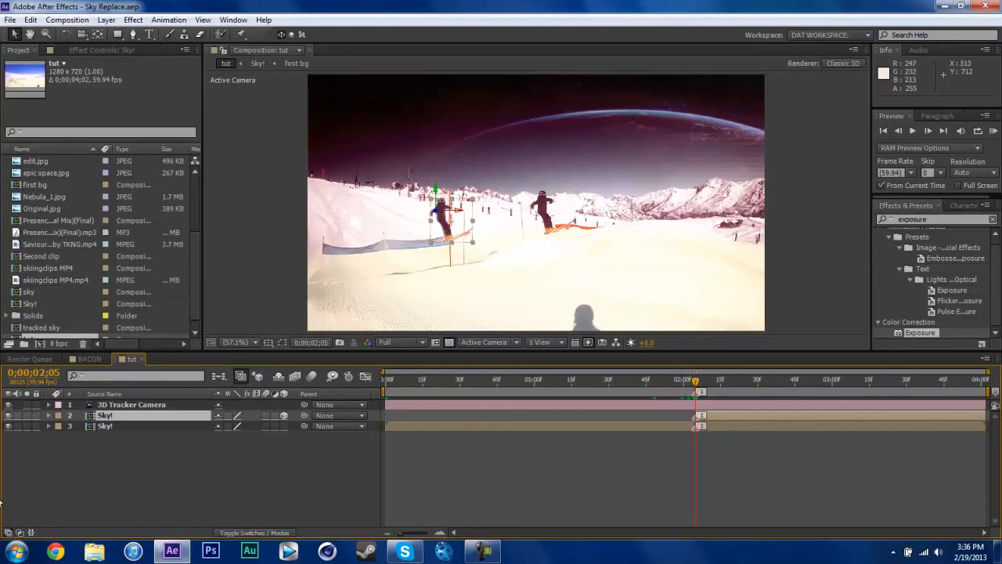
Step: Zoom in on the skier snapshot and shift its position in 3D space with the axis gizmo
{"action": "left_click", "coordinate": [132, 404]}
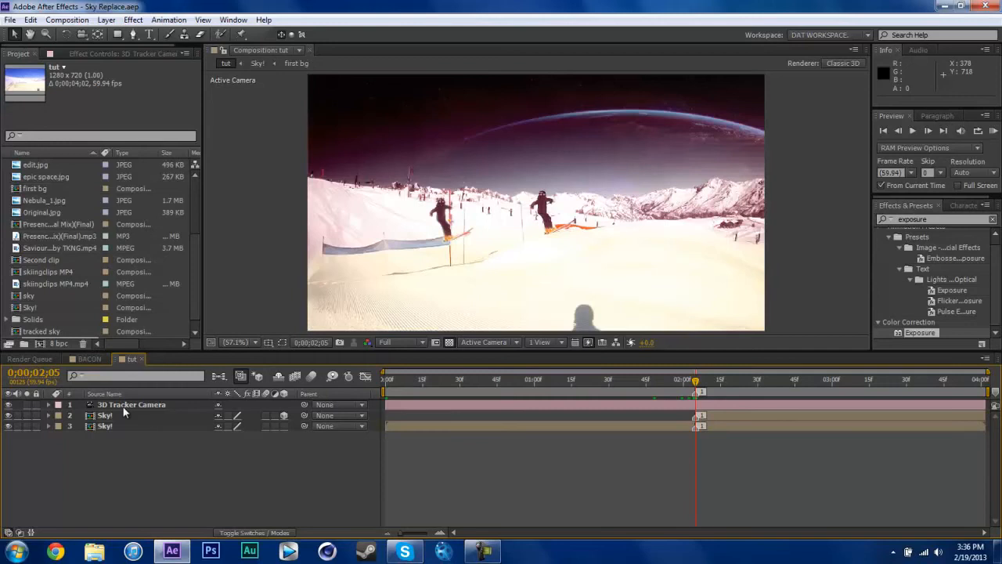
{"action": "left_click", "coordinate": [104, 415]}
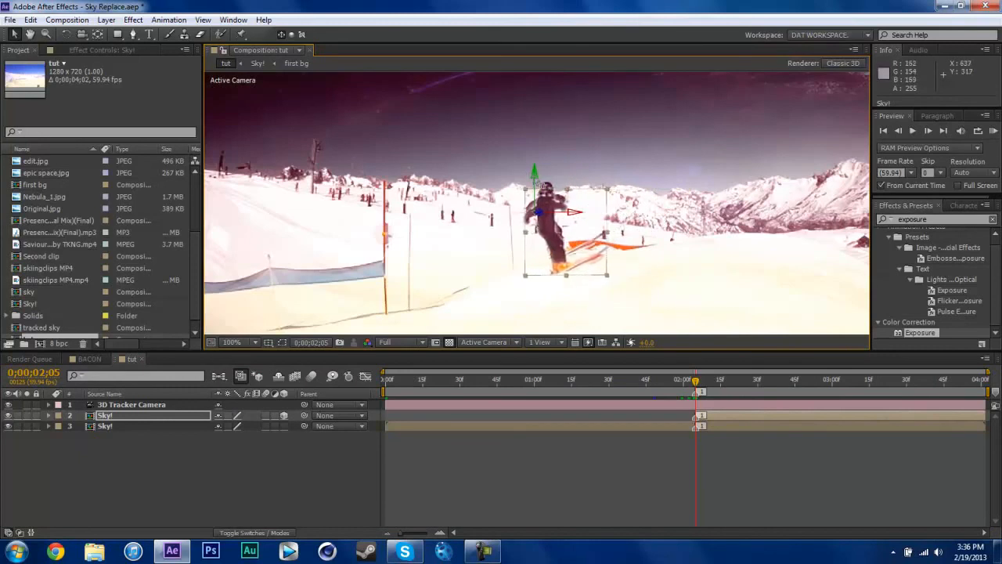
{"action": "left_click", "coordinate": [232, 341]}
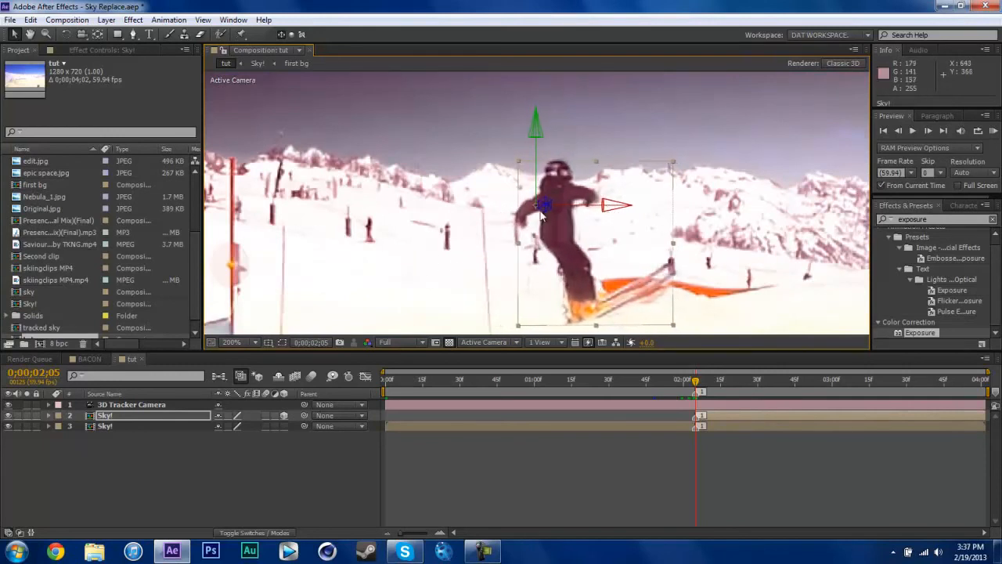
{"action": "left_click_drag", "start_coordinate": [541, 205], "coordinate": [527, 206]}
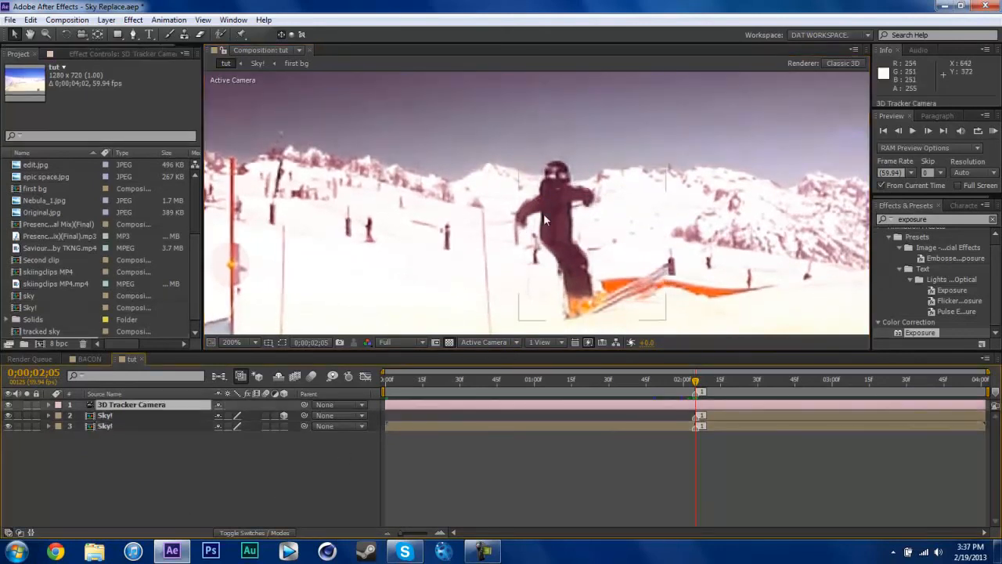
Step: Select the tracker camera and move back to an earlier frame of the shot
{"action": "left_click", "coordinate": [103, 415]}
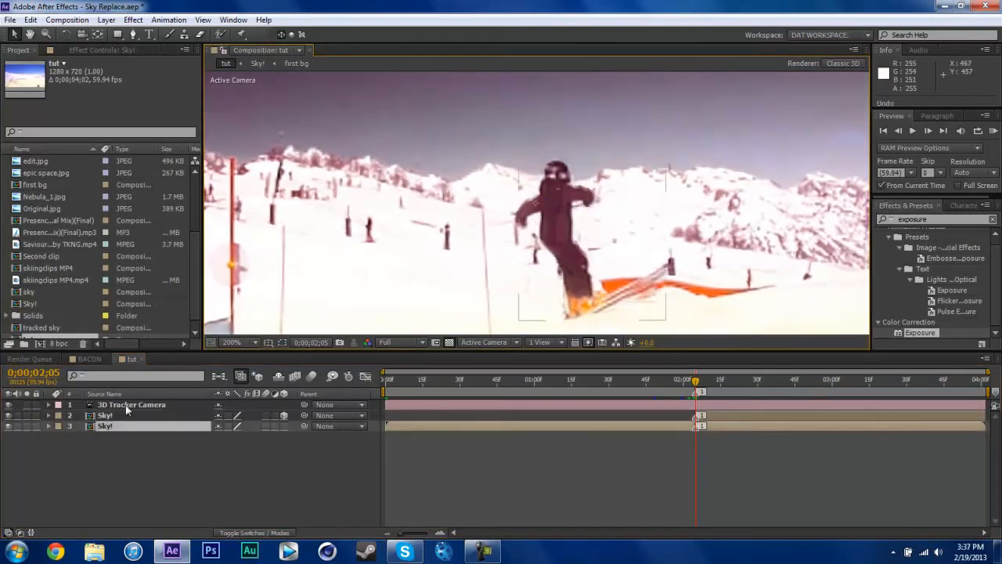
{"action": "left_click", "coordinate": [103, 415]}
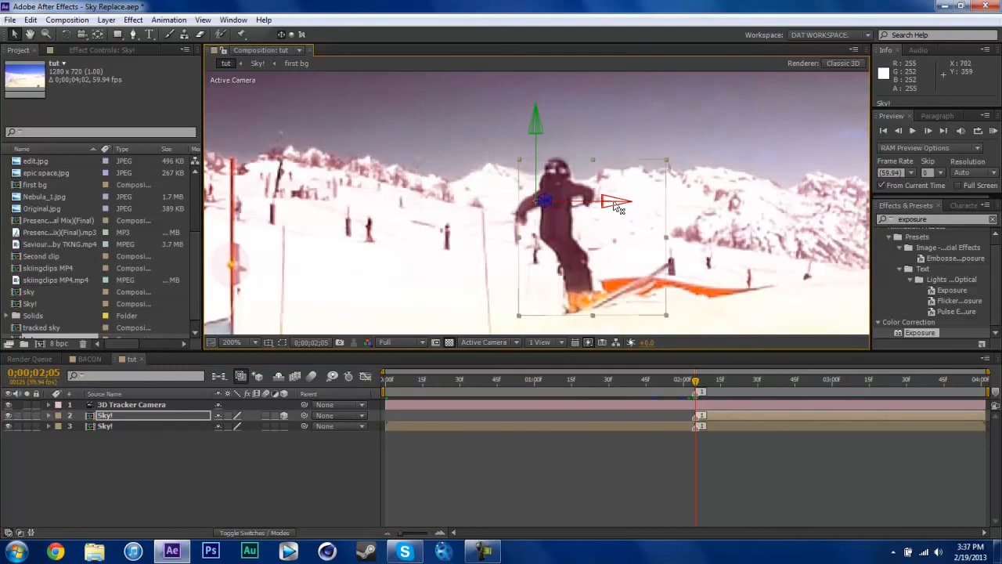
{"action": "left_click", "coordinate": [232, 342]}
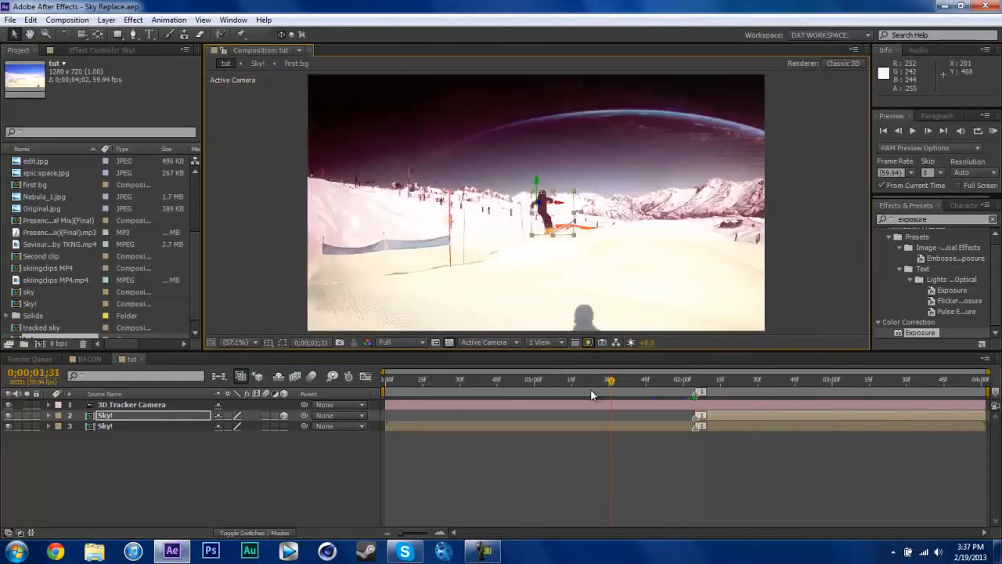
Step: Lower preview resolution to Third, scrub the shot, then switch to the BACON composition
{"action": "left_click", "coordinate": [401, 341]}
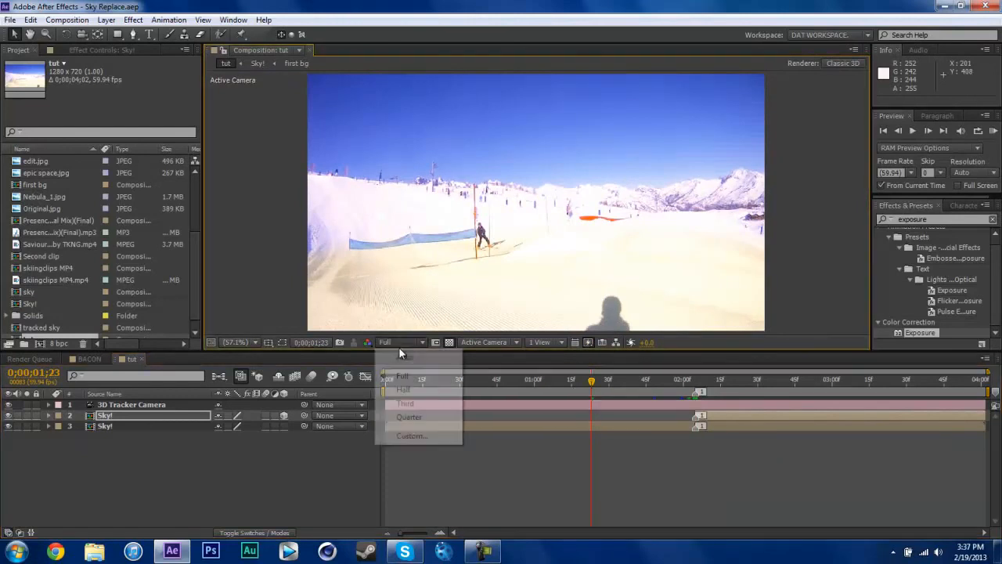
{"action": "left_click", "coordinate": [404, 403]}
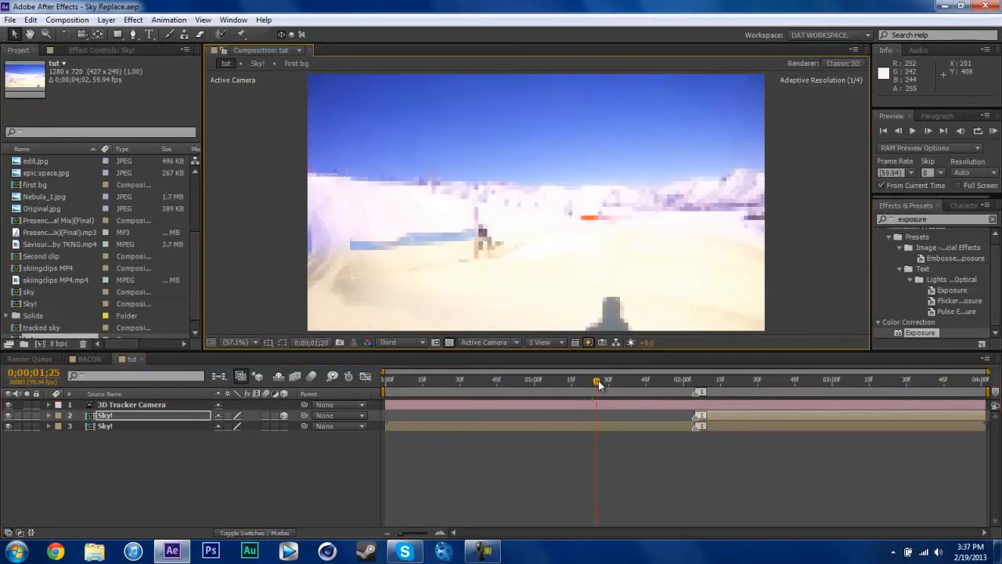
{"action": "left_click_drag", "start_coordinate": [599, 384], "coordinate": [690, 384]}
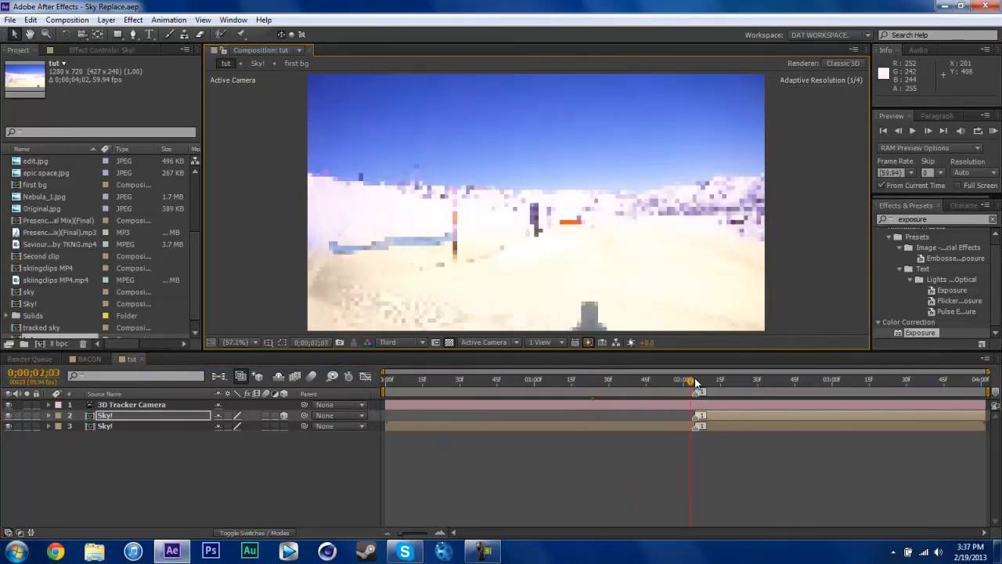
{"action": "left_click", "coordinate": [755, 379]}
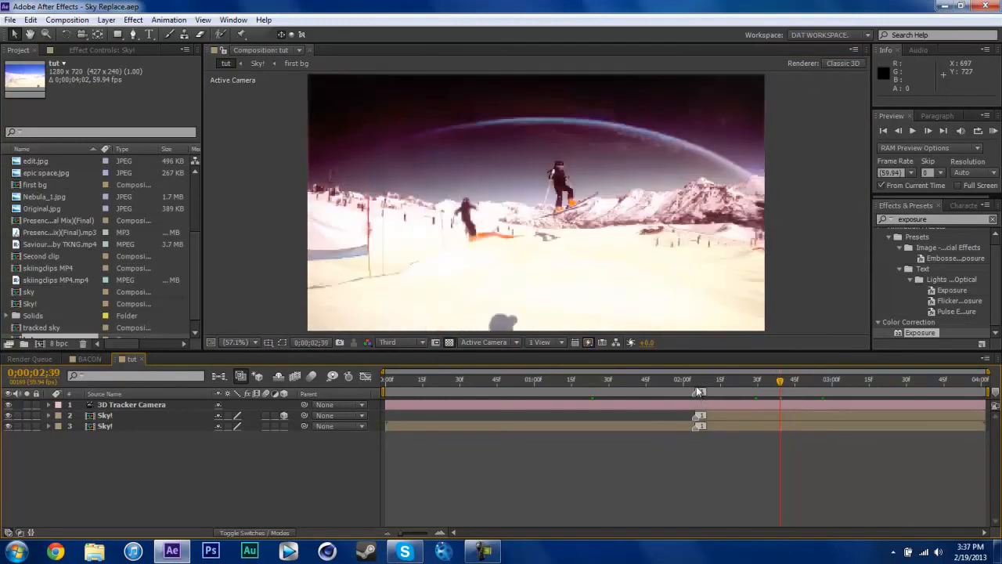
{"action": "left_click", "coordinate": [88, 358]}
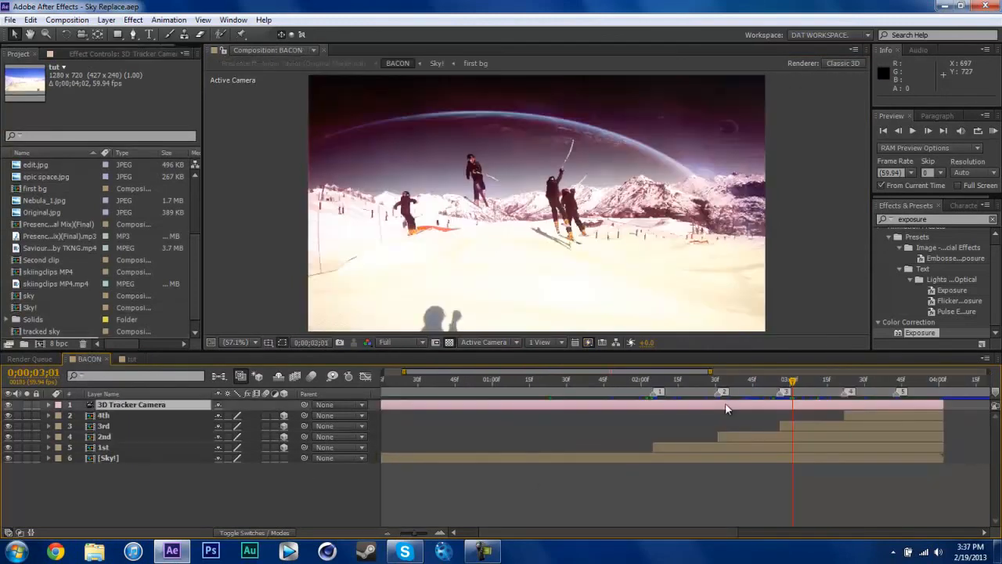
Step: Return to the full composition and jump to a later frame where the skier passes its snapshot
{"action": "left_click", "coordinate": [811, 380]}
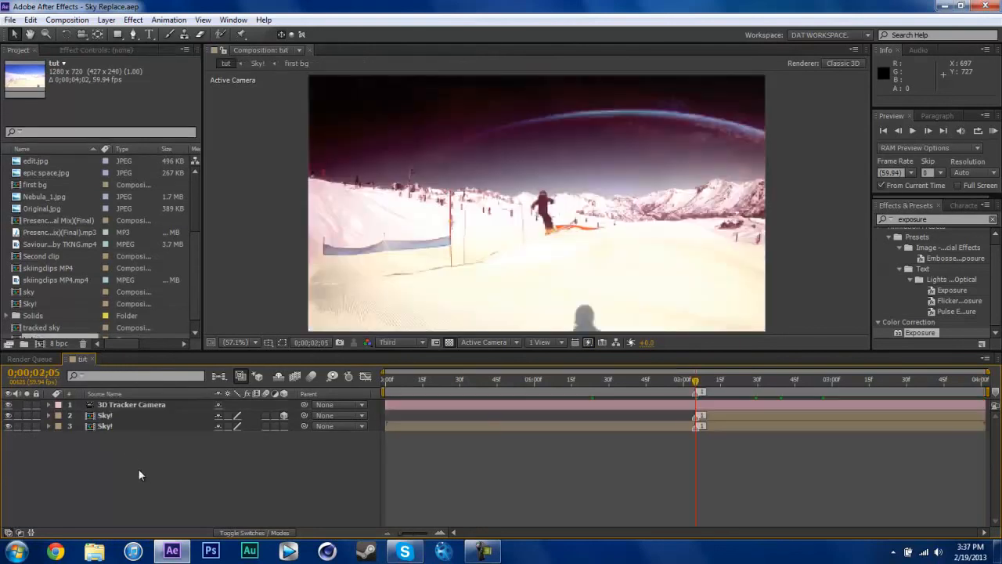
{"action": "left_click", "coordinate": [758, 379]}
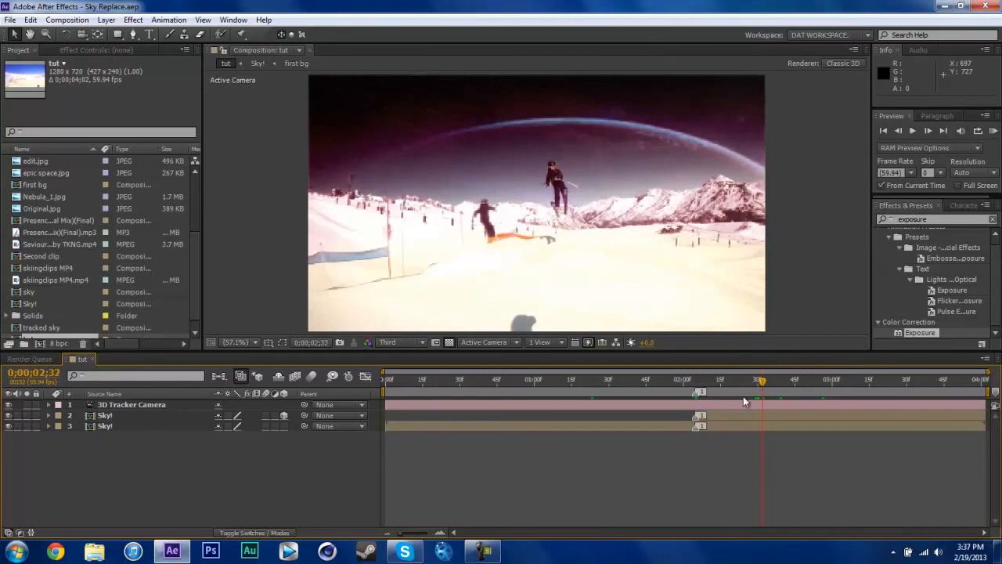
{"action": "left_click", "coordinate": [833, 381]}
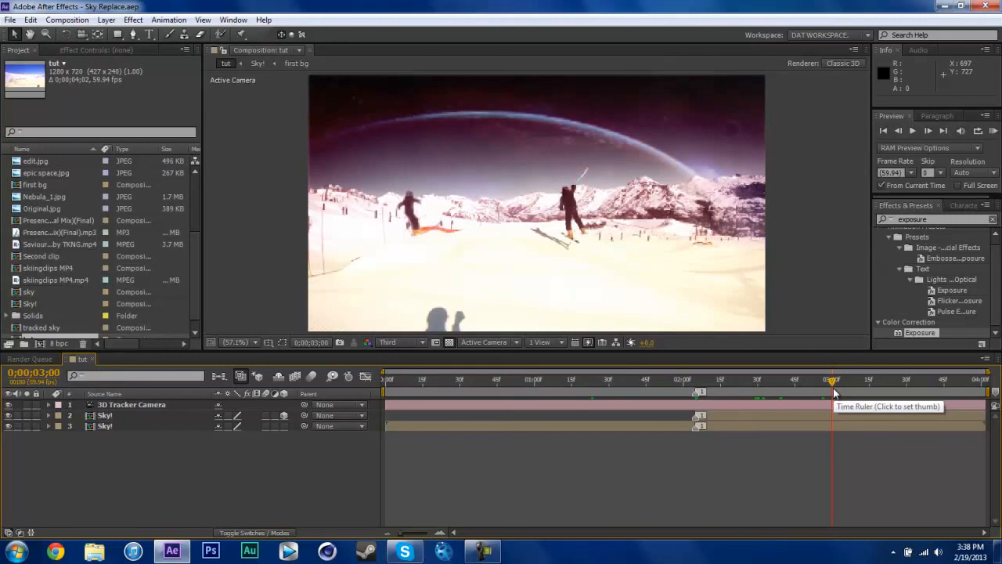
{"action": "mouse_move", "coordinate": [833, 393]}
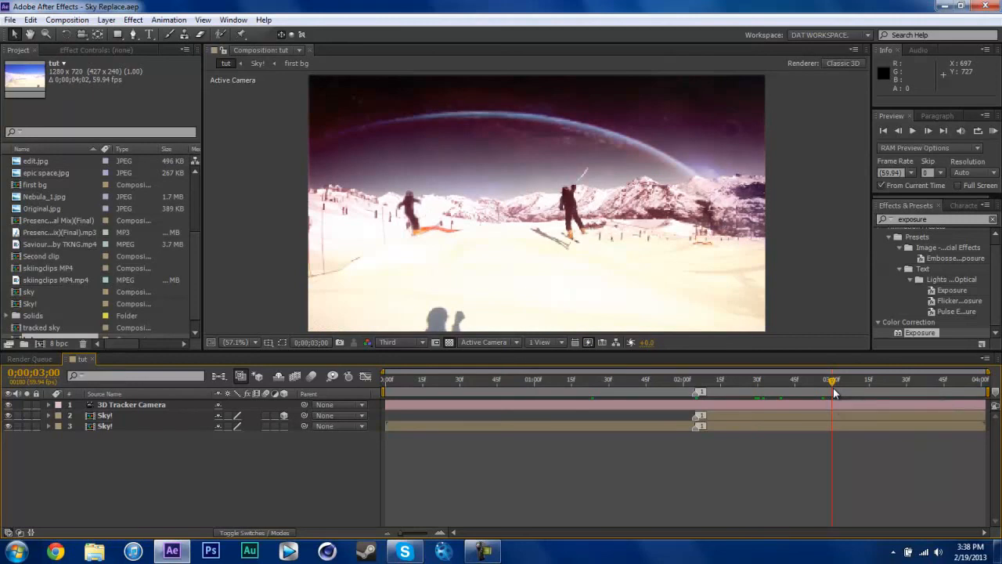